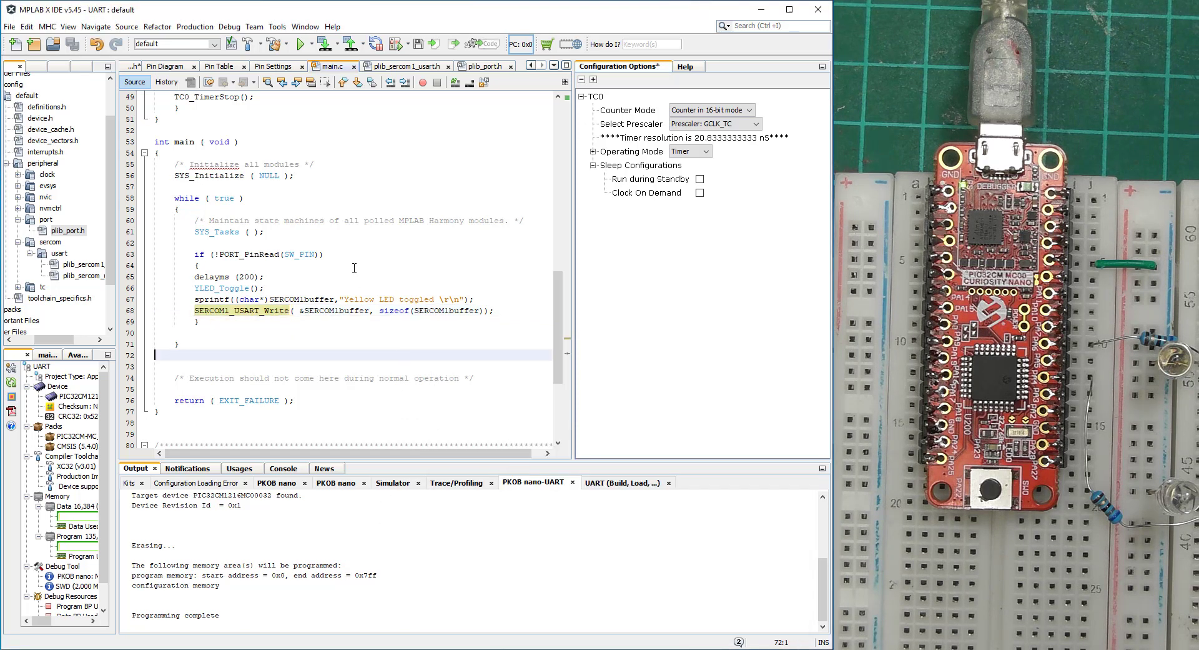
# Build the UART project and program it onto the PIC32CM Curiosity Nano board via Make and Program Device.
pyautogui.click(321, 44)
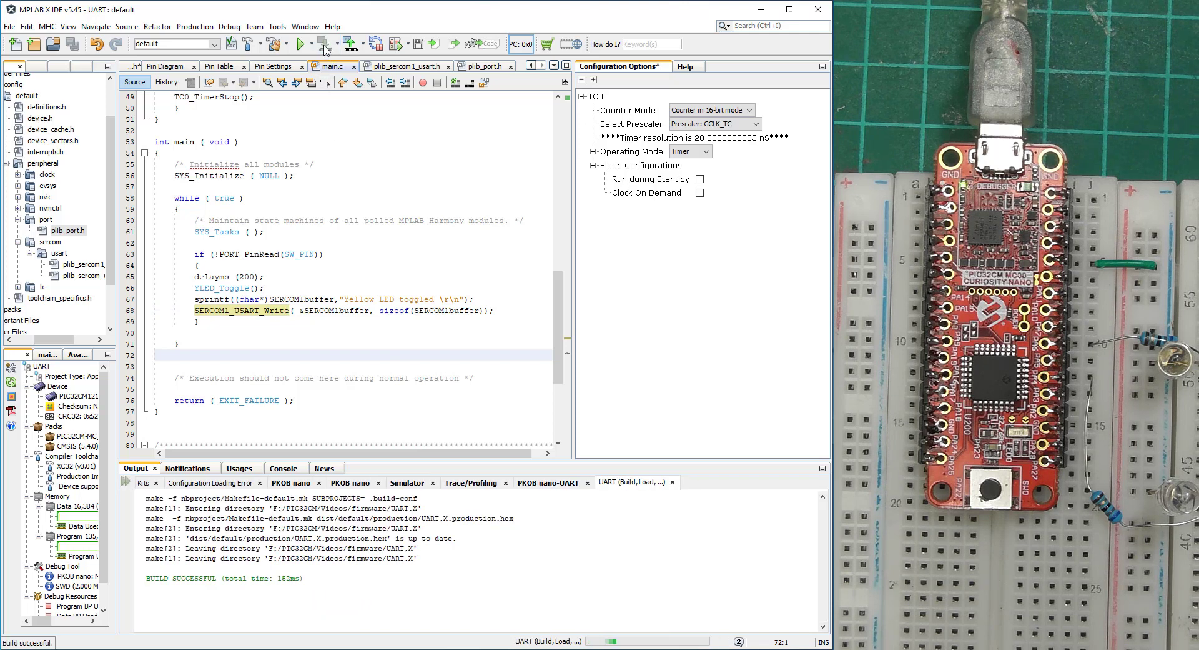
pyautogui.click(321, 44)
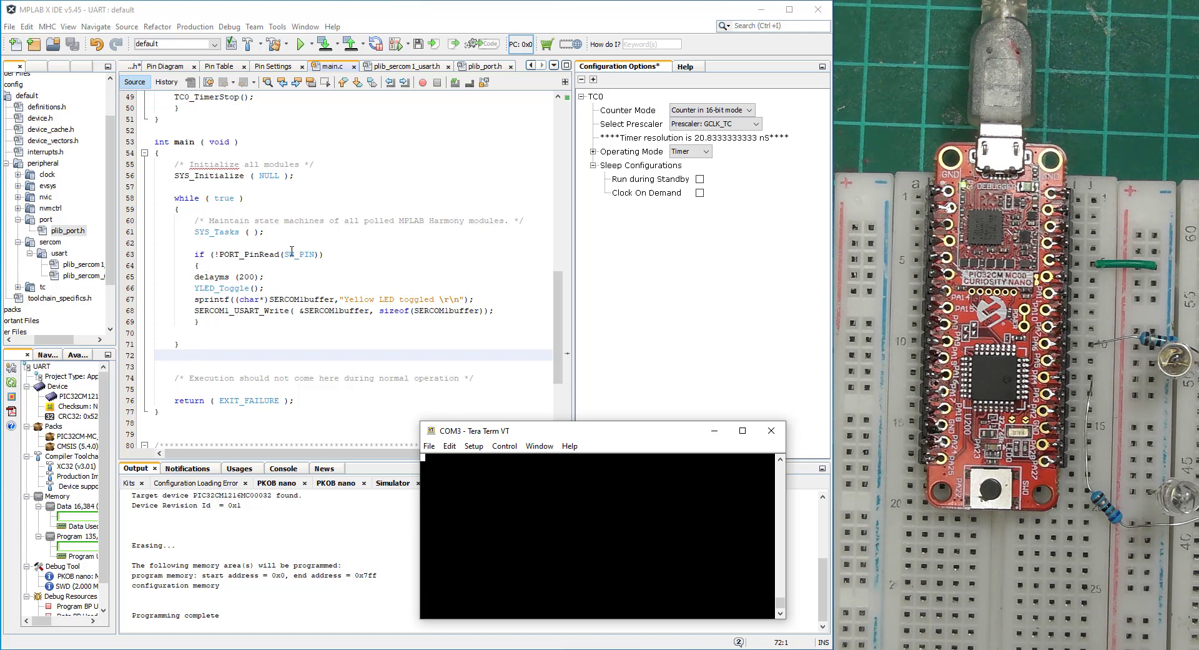
pyautogui.moveTo(449, 444)
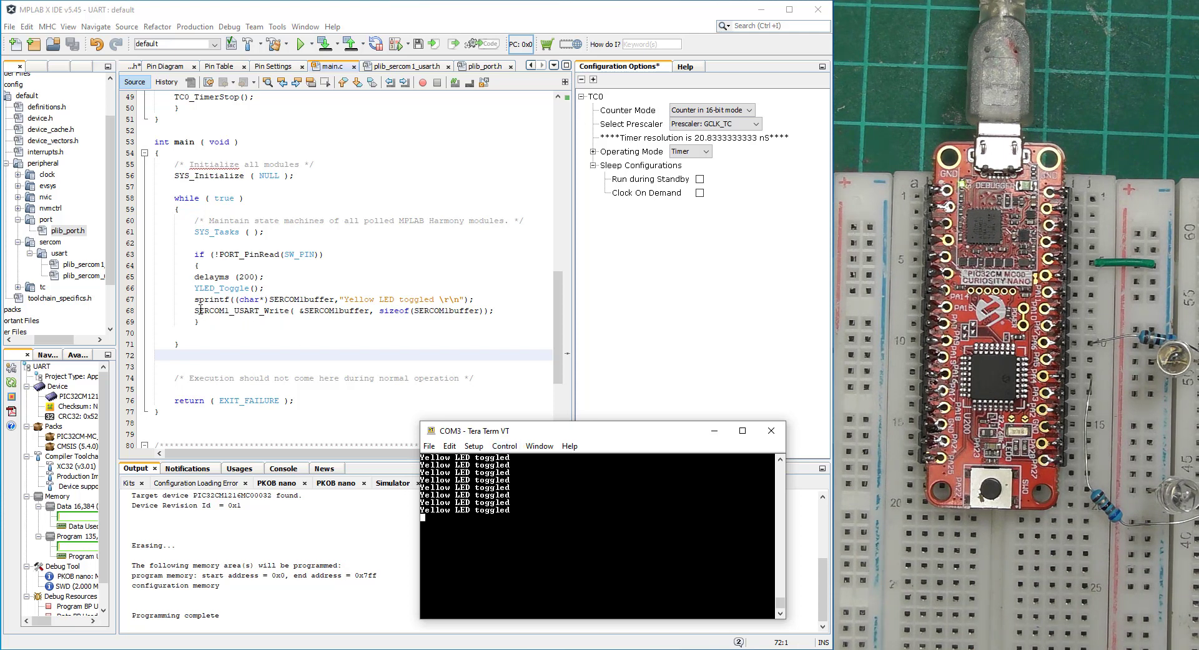
pyautogui.moveTo(237, 311)
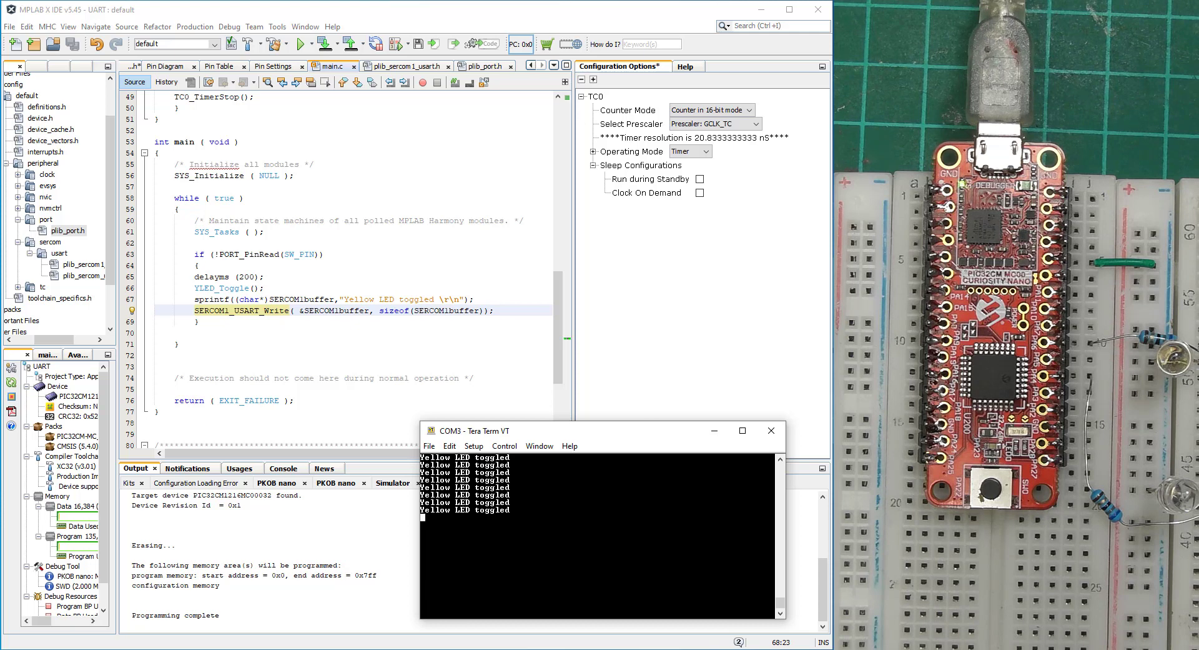
# Reposition the COM3 Tera Term window showing the 'Yellow LED toggled' lines further left over the IDE.
pyautogui.moveTo(478, 430); pyautogui.dragTo(504, 406)
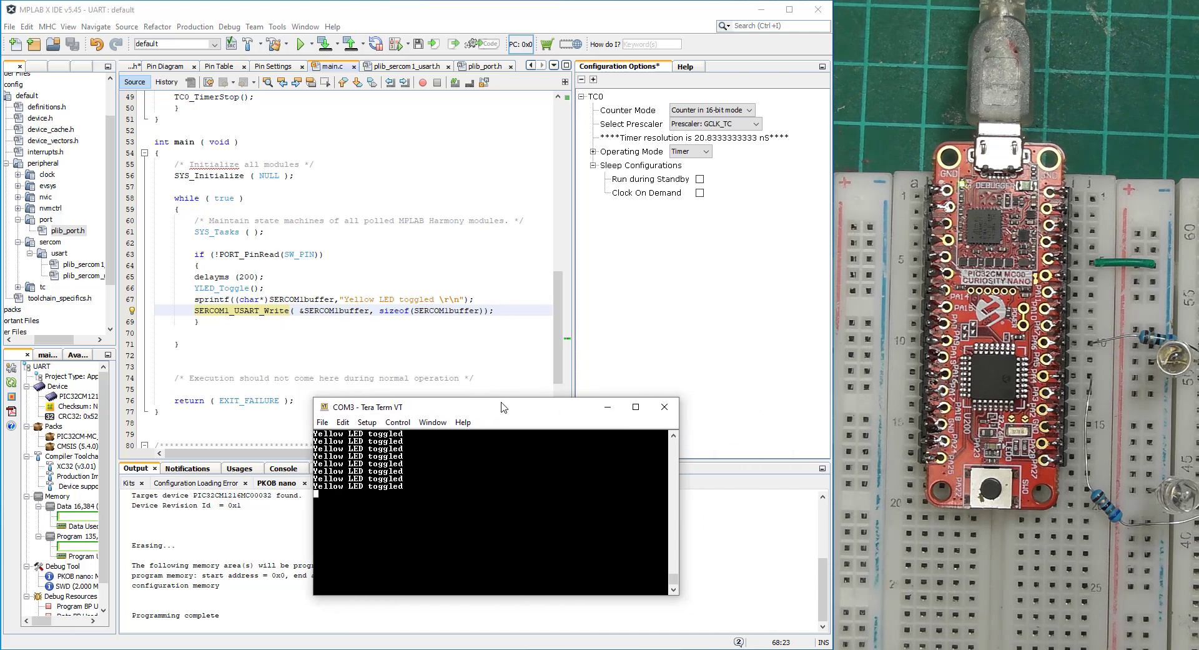
pyautogui.moveTo(502, 406); pyautogui.dragTo(480, 421)
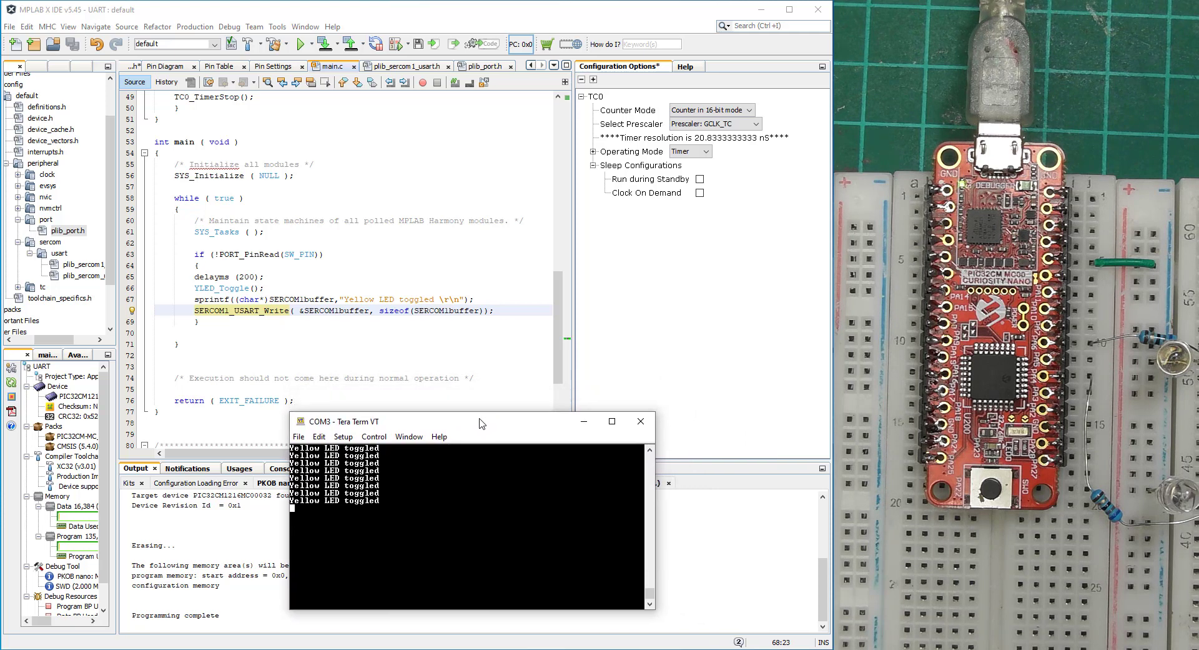